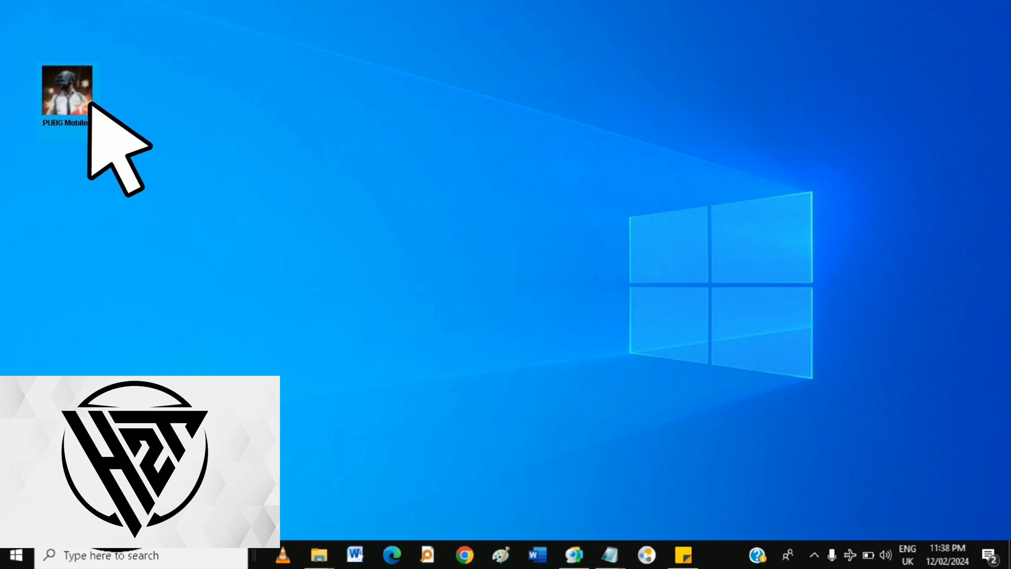
# Launch PUBG Mobile in Gameloop from its desktop shortcut.
pyautogui.doubleClick(65, 93)
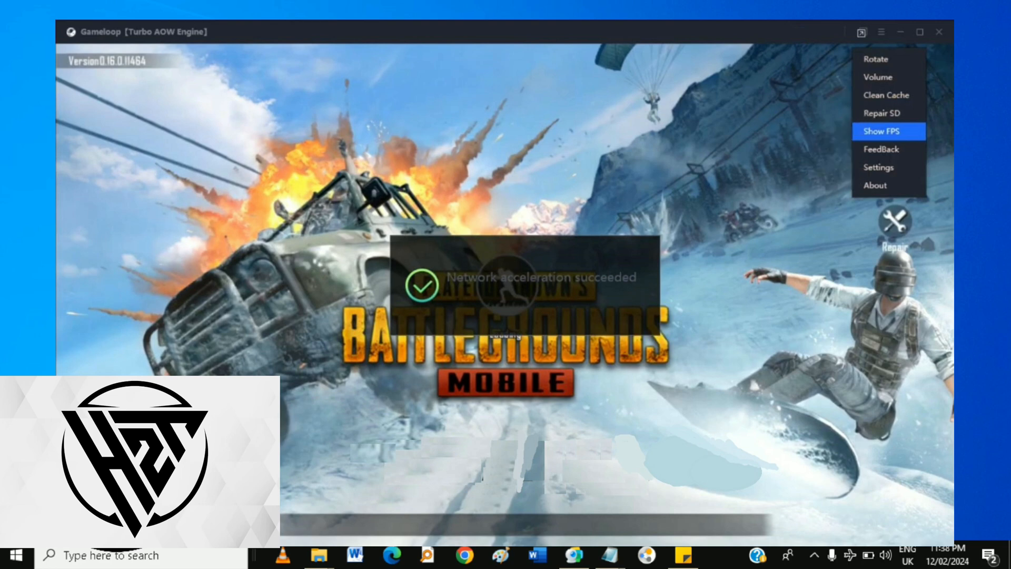
# Run Clean Cache from Gameloop's title-bar main menu.
pyautogui.click(939, 31)
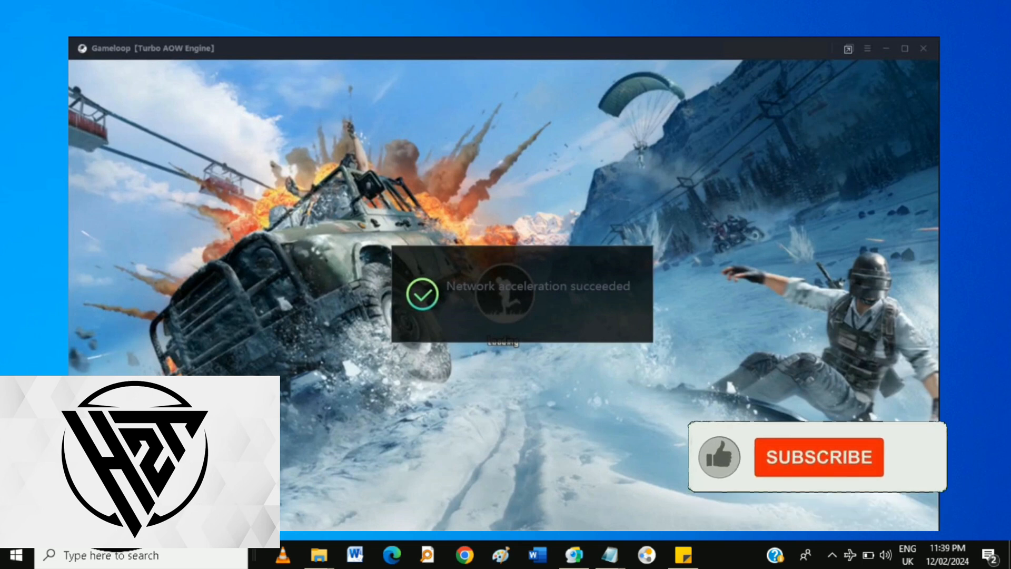
pyautogui.click(719, 456)
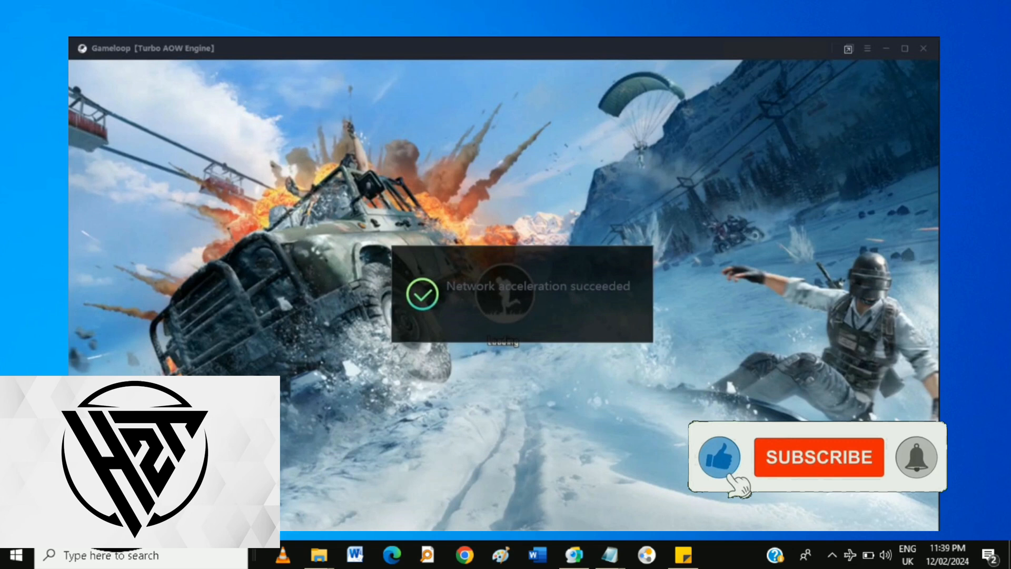
pyautogui.click(817, 457)
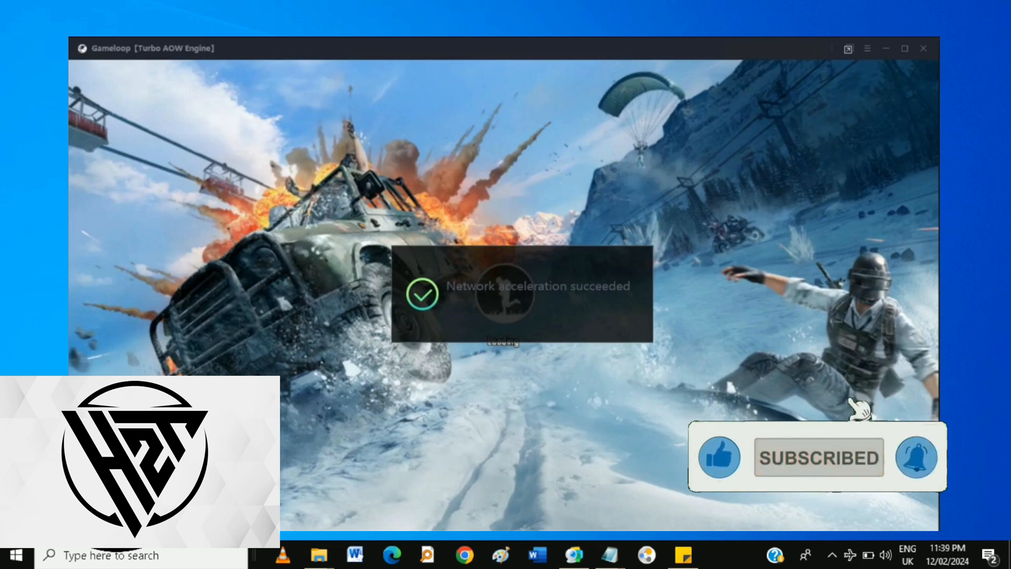